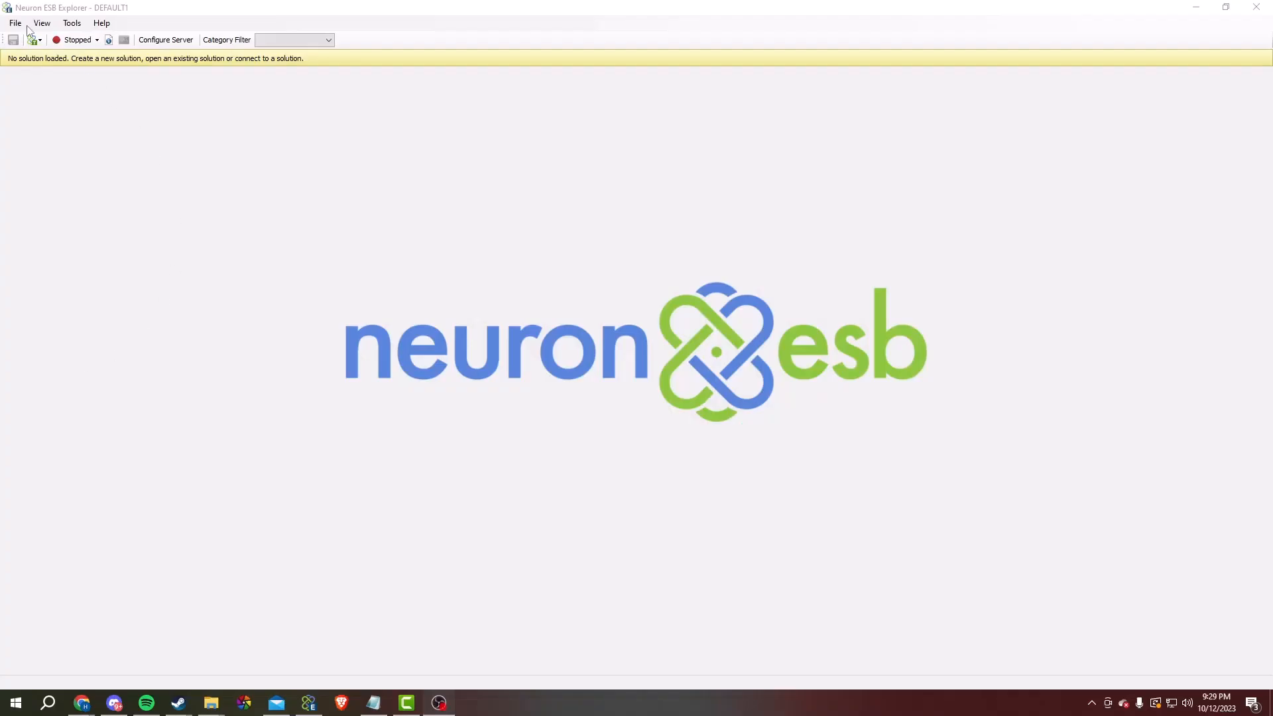
Create a new solution with an XML-to-XML data mapper showing the Name split mapping
left_click(15, 23)
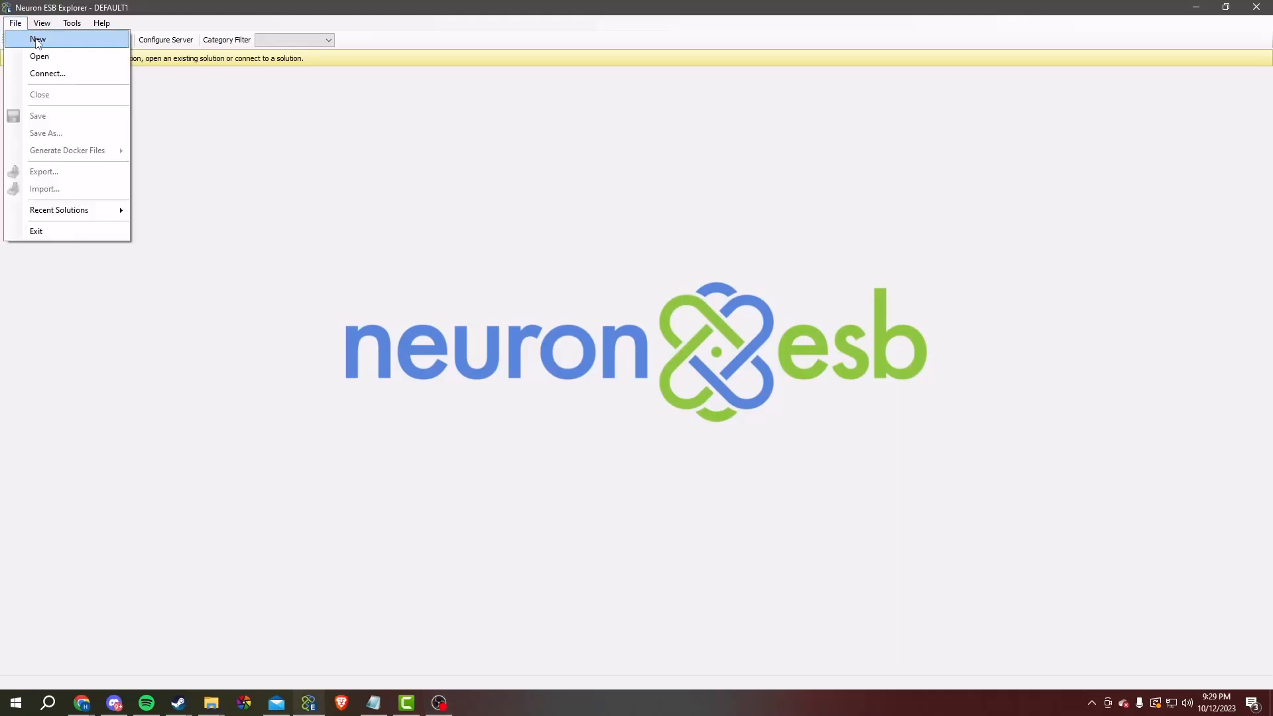
left_click(38, 39)
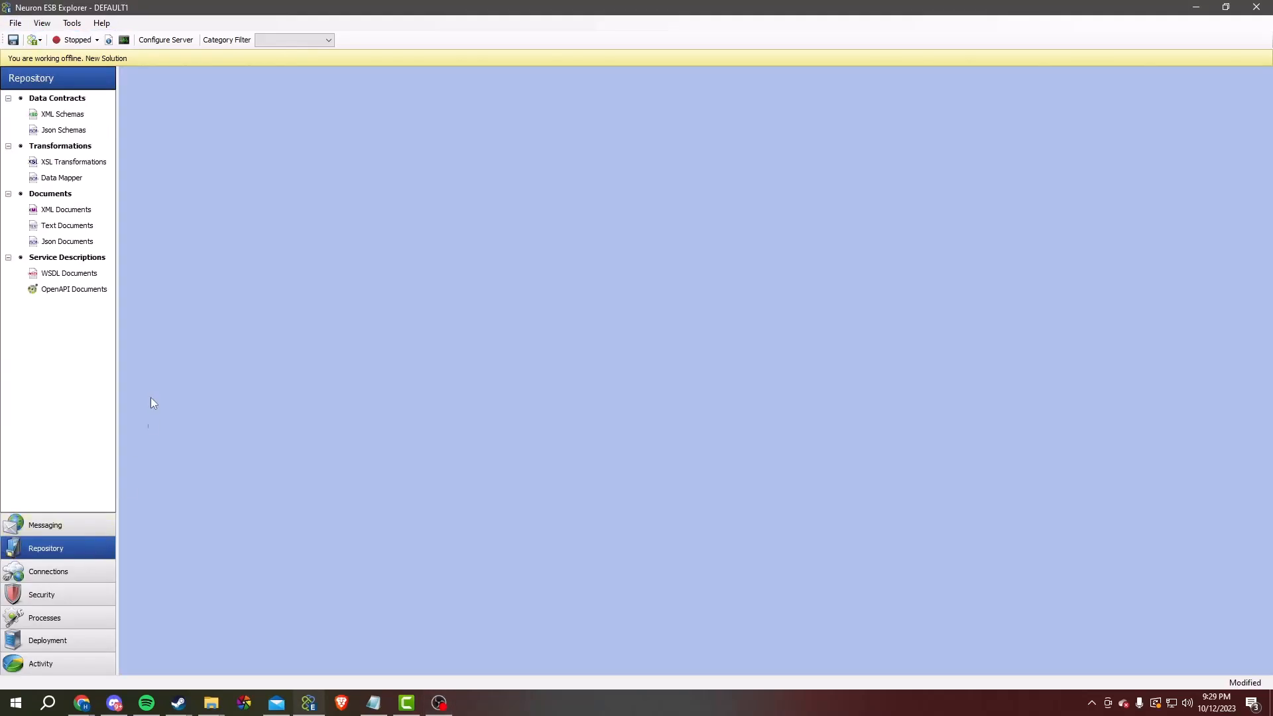
left_click(61, 177)
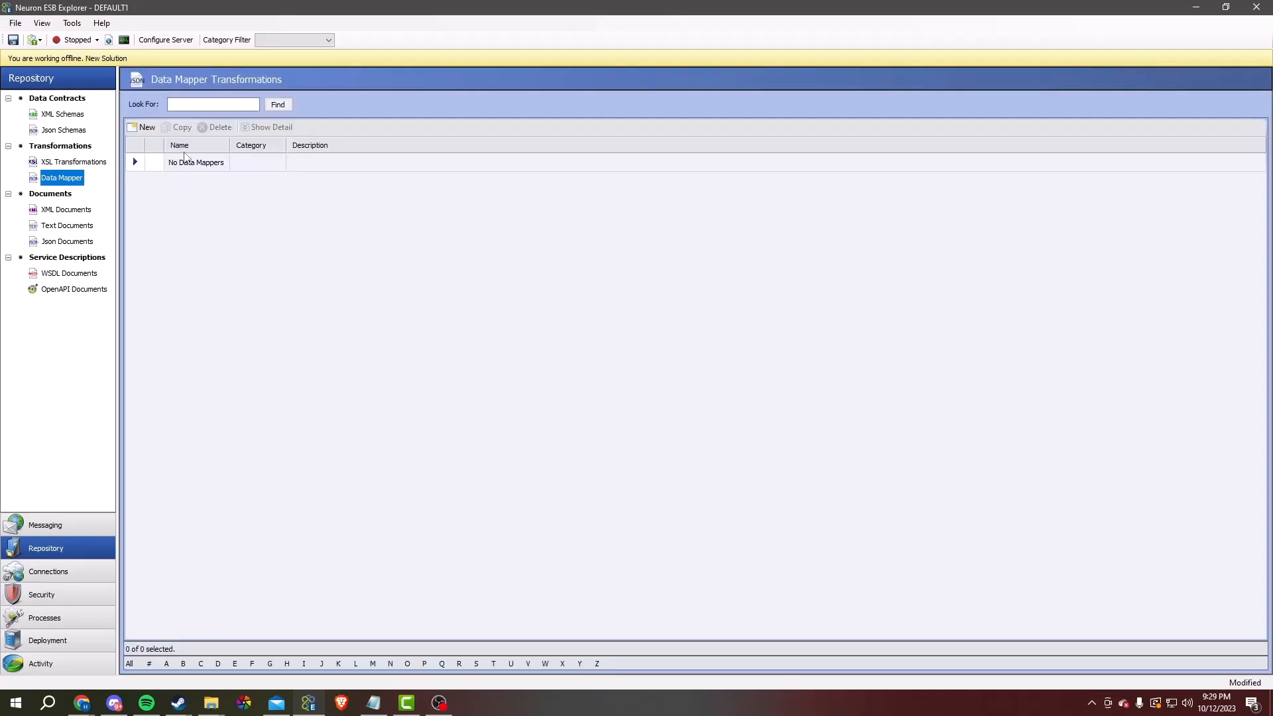
left_click(146, 127)
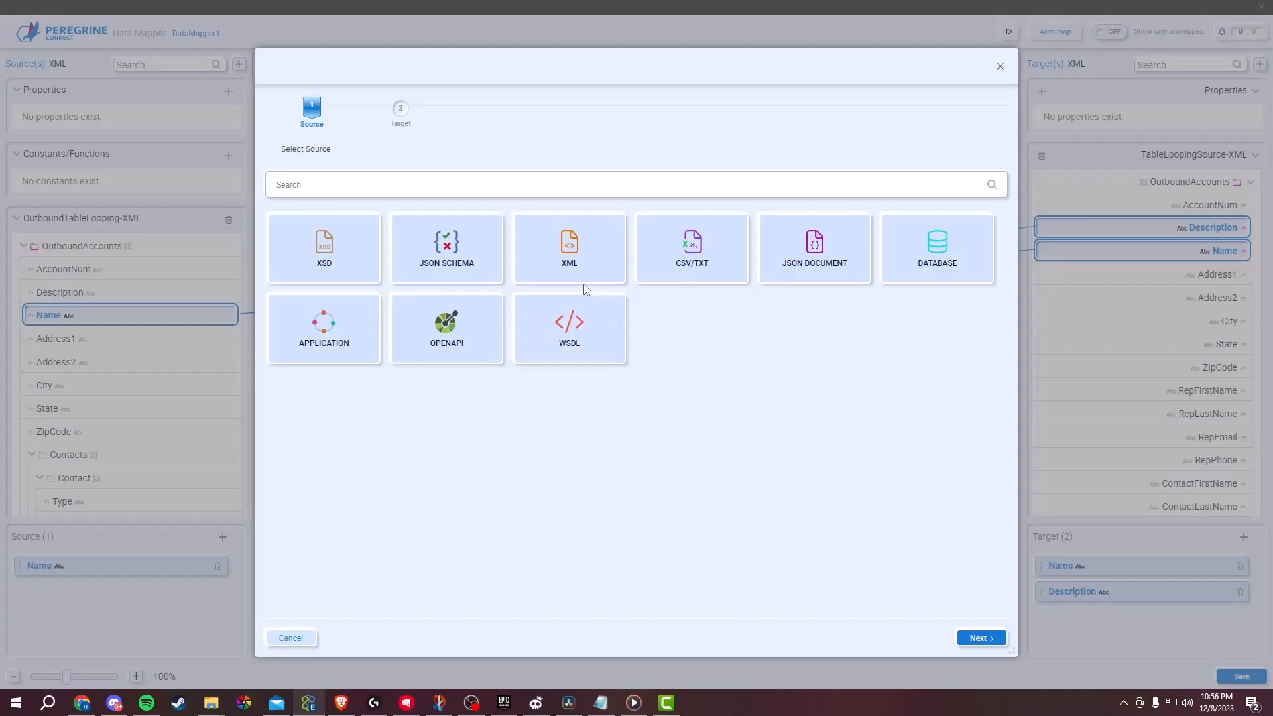
left_click(979, 637)
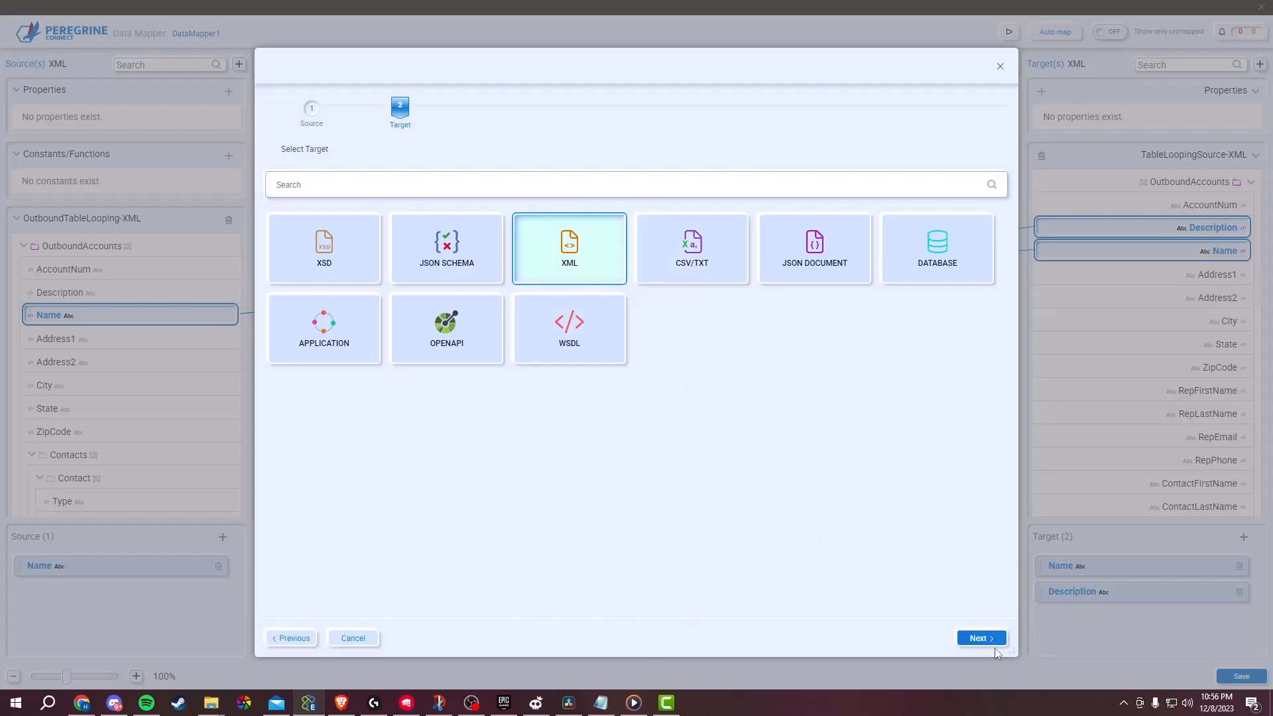
left_click(980, 637)
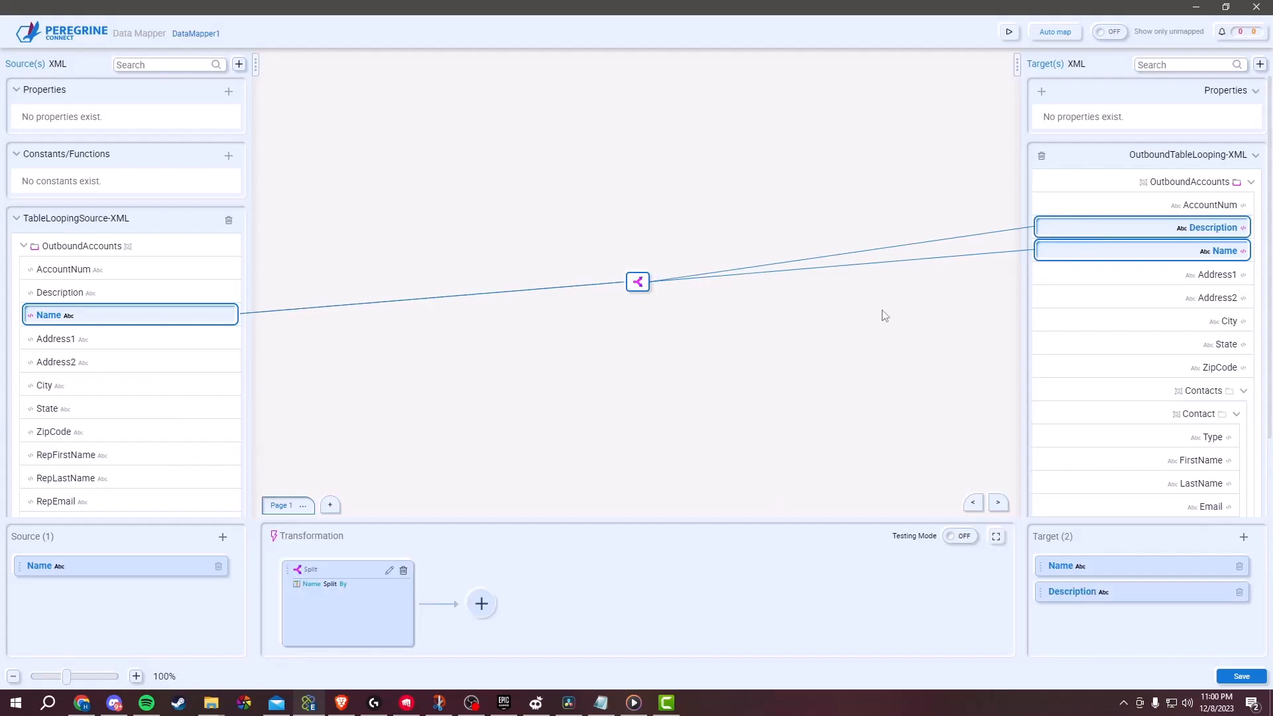
mouse_move(509, 479)
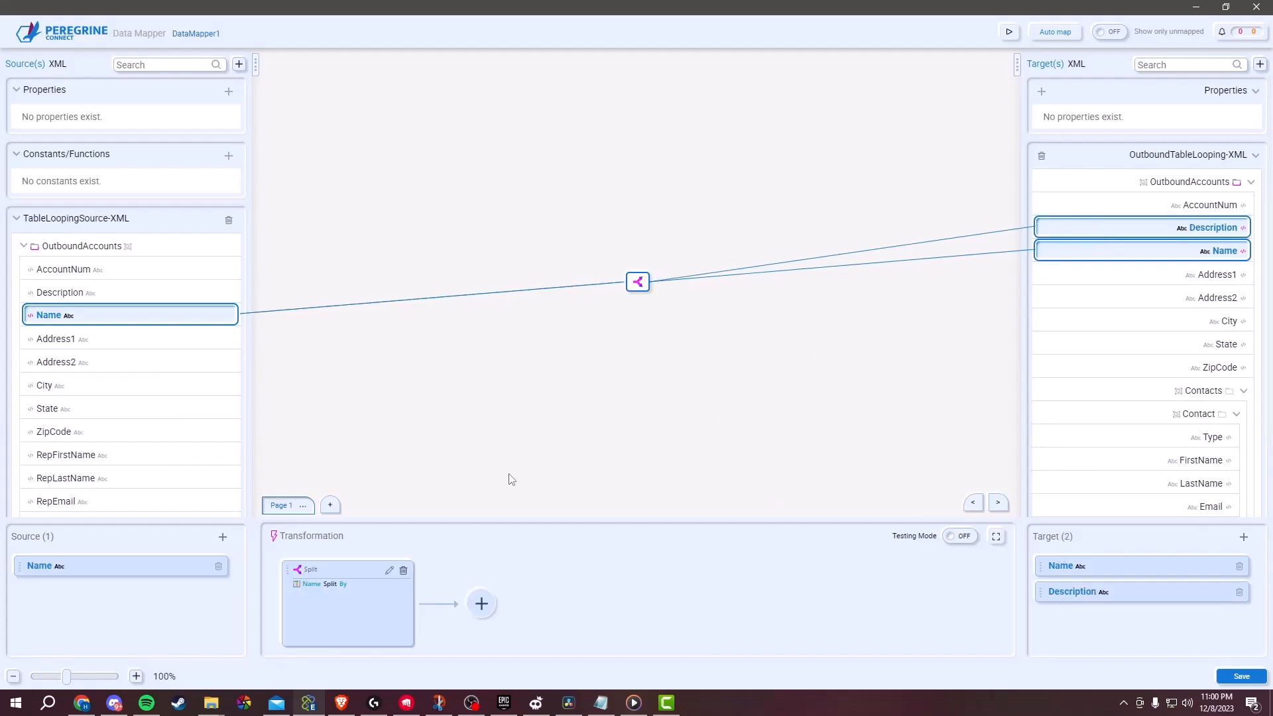
left_click(963, 535)
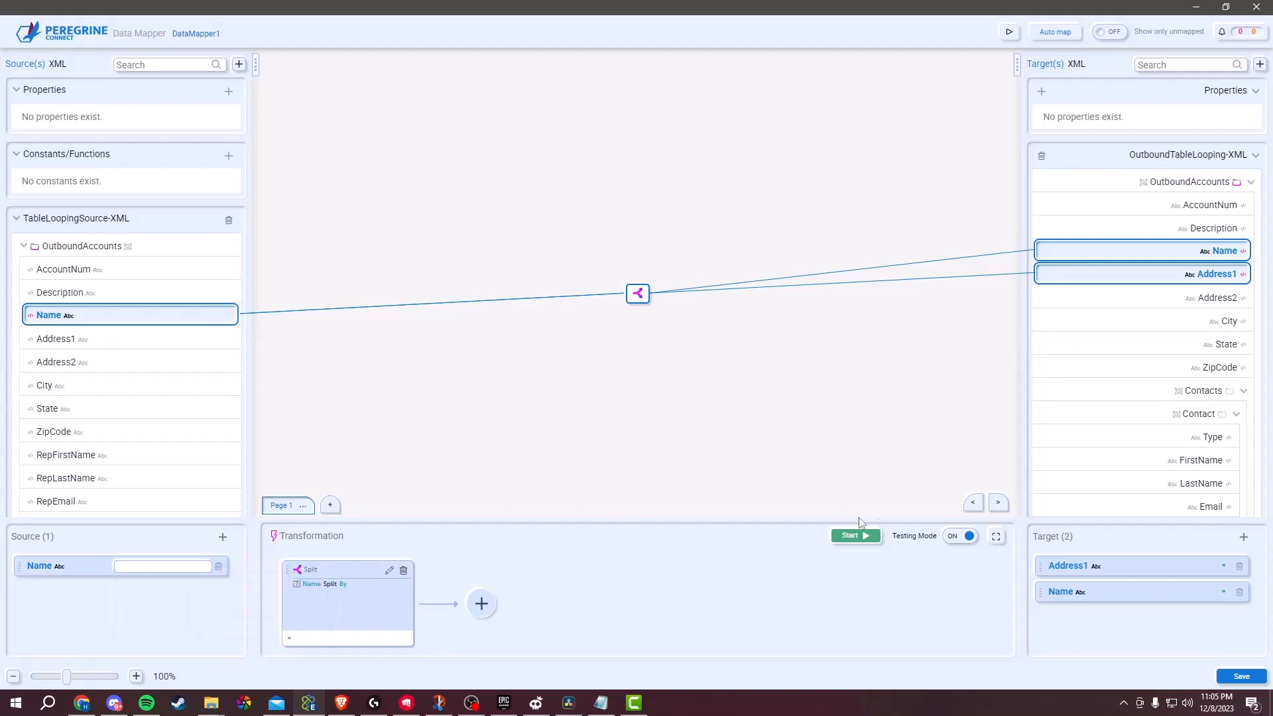
Toggle Testing Mode off and back on for the Split transformation
left_click(961, 535)
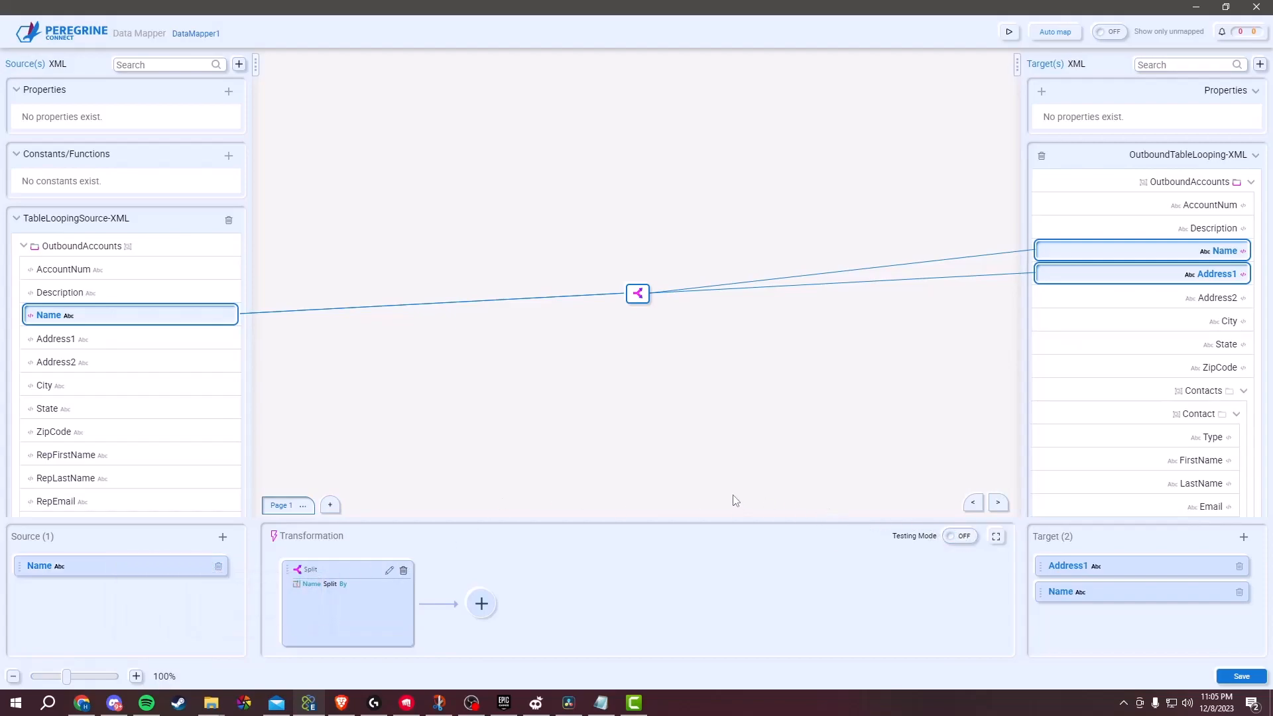
mouse_move(717, 494)
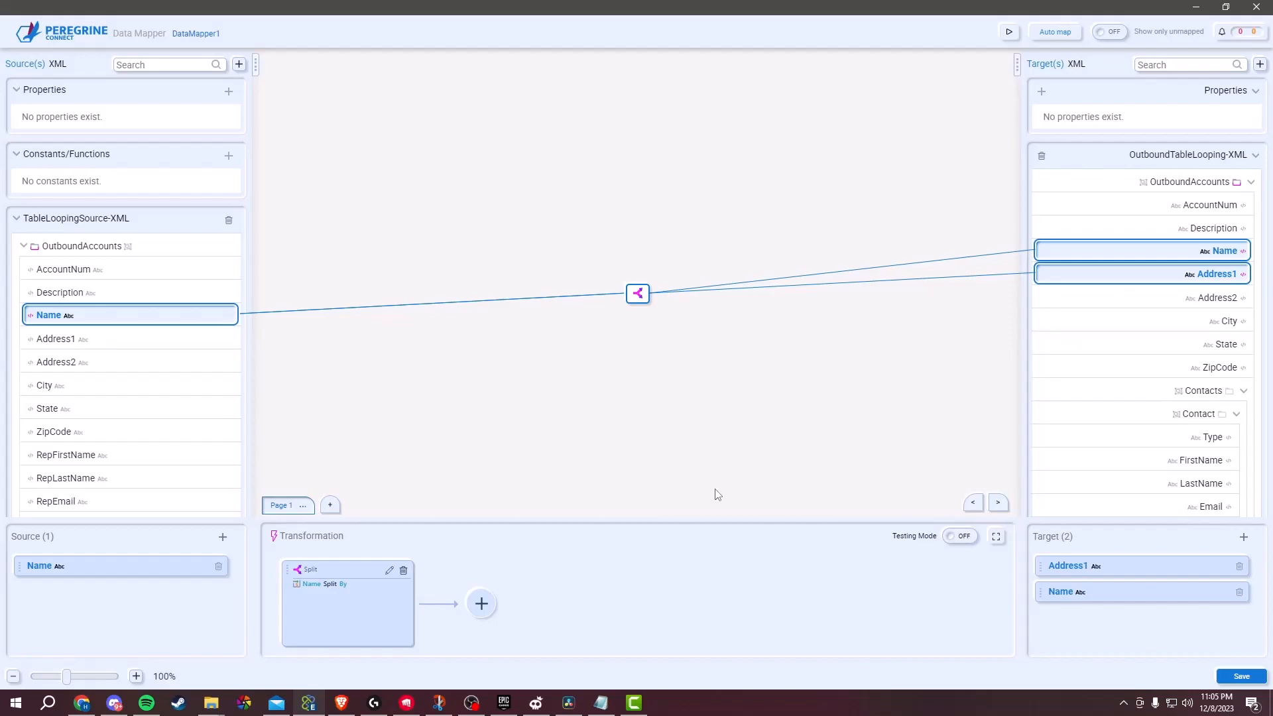
mouse_move(934, 558)
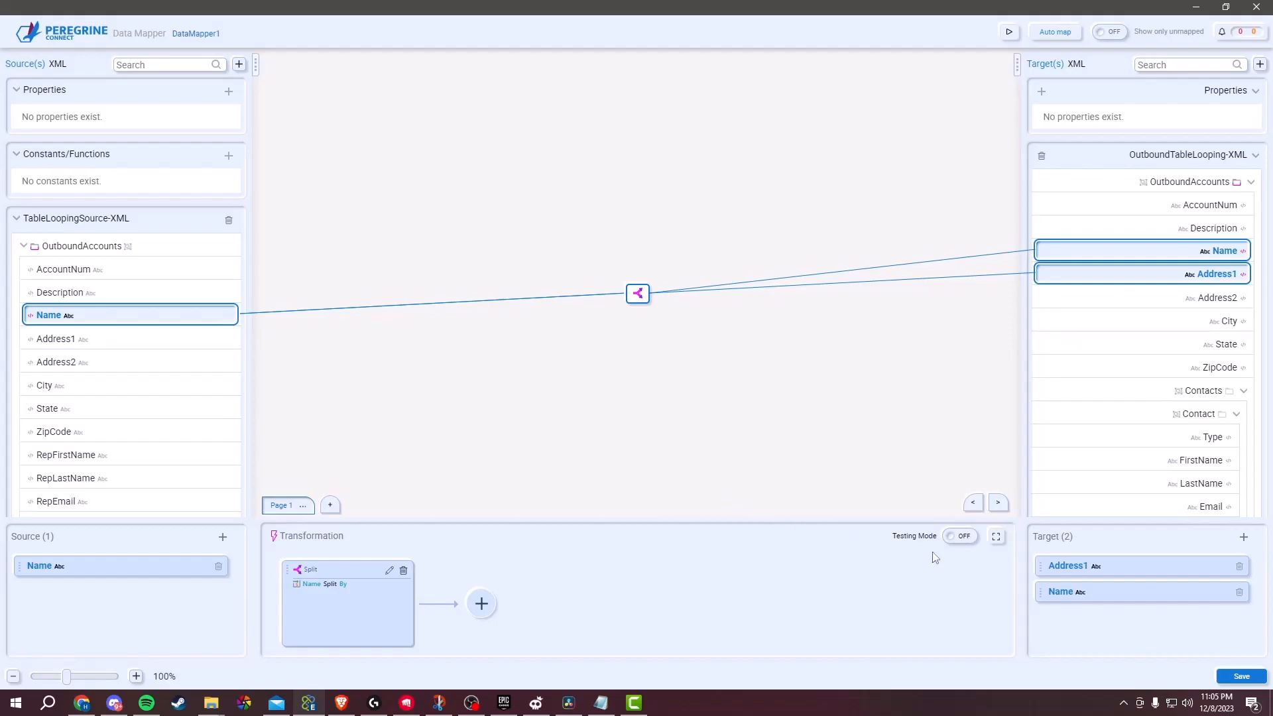
left_click(961, 536)
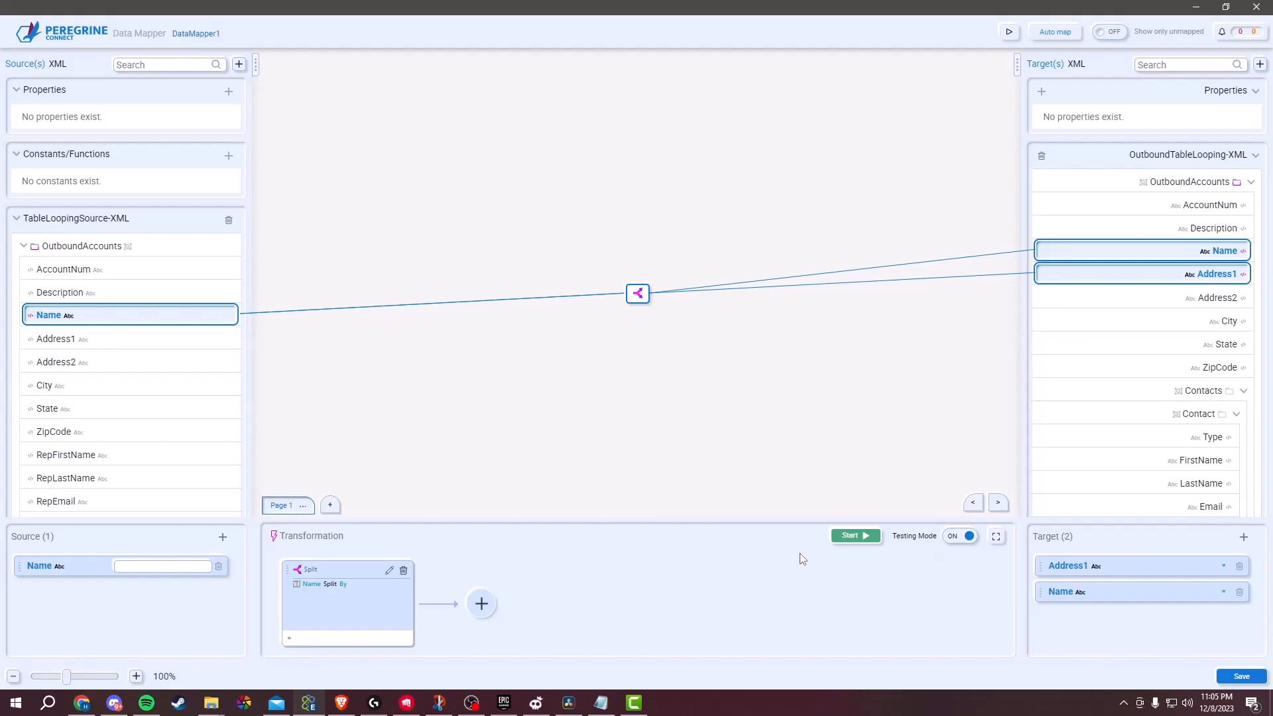
mouse_move(796, 560)
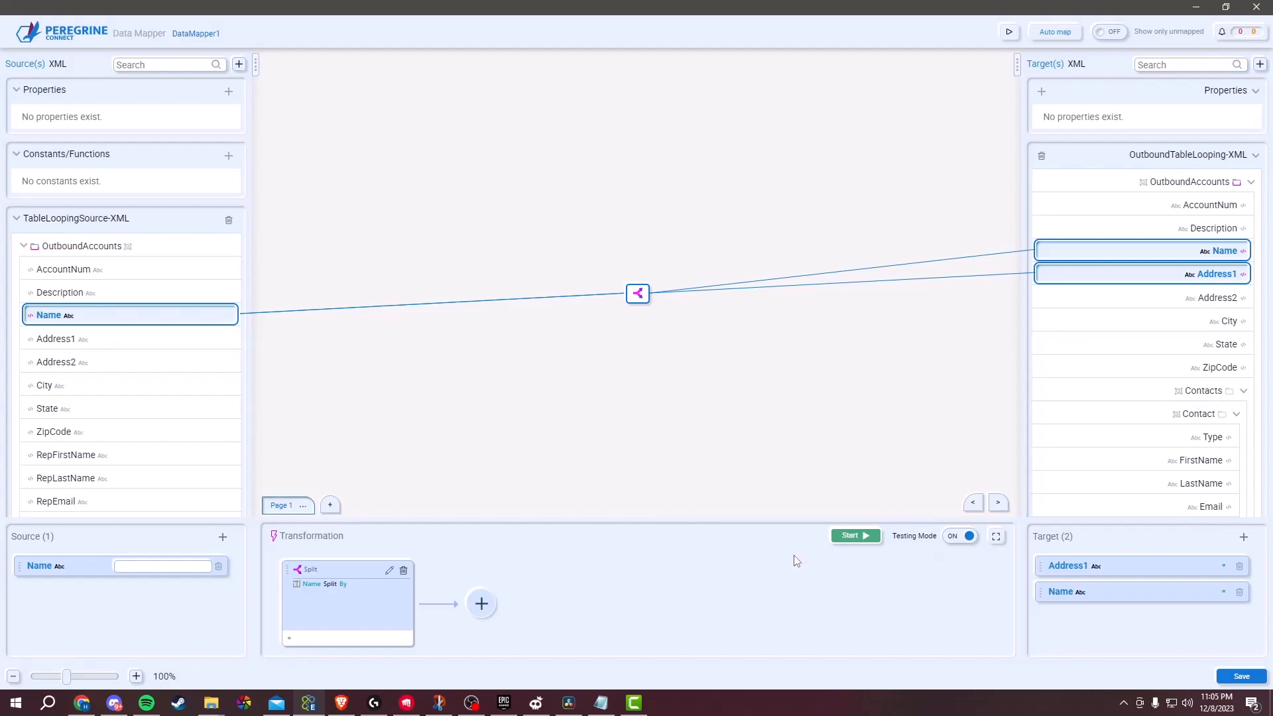
mouse_move(779, 558)
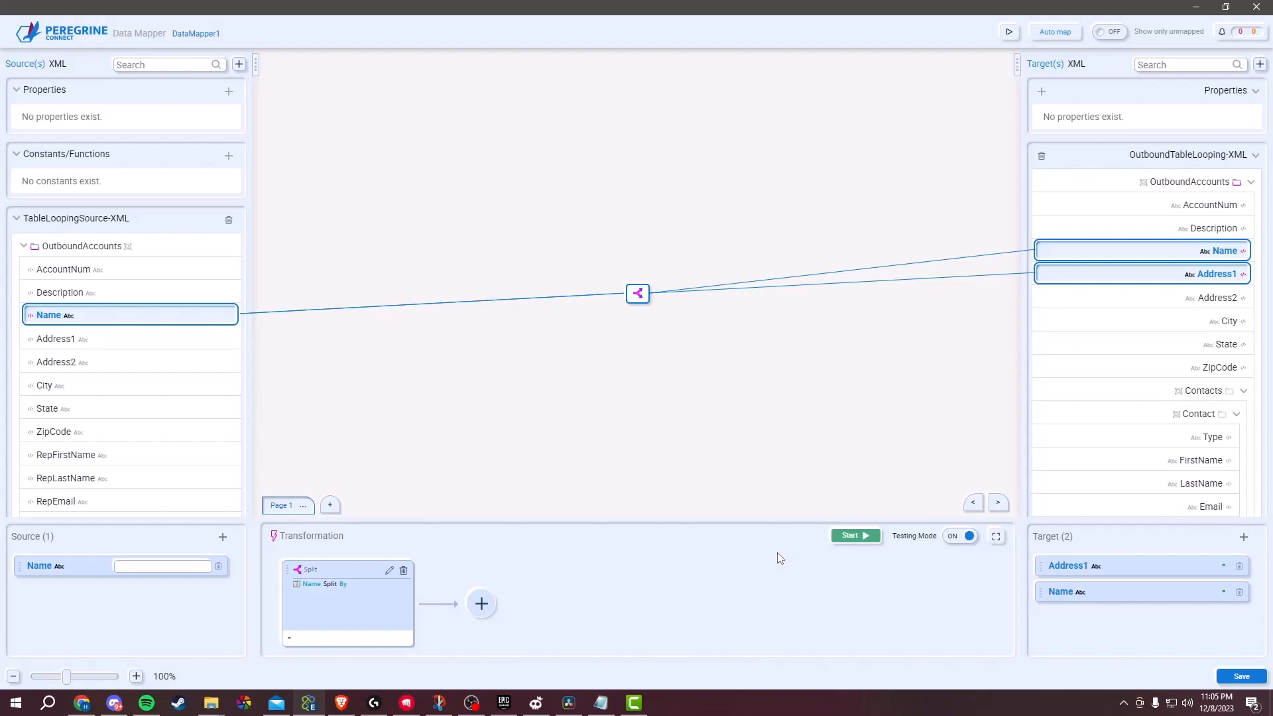
mouse_move(771, 560)
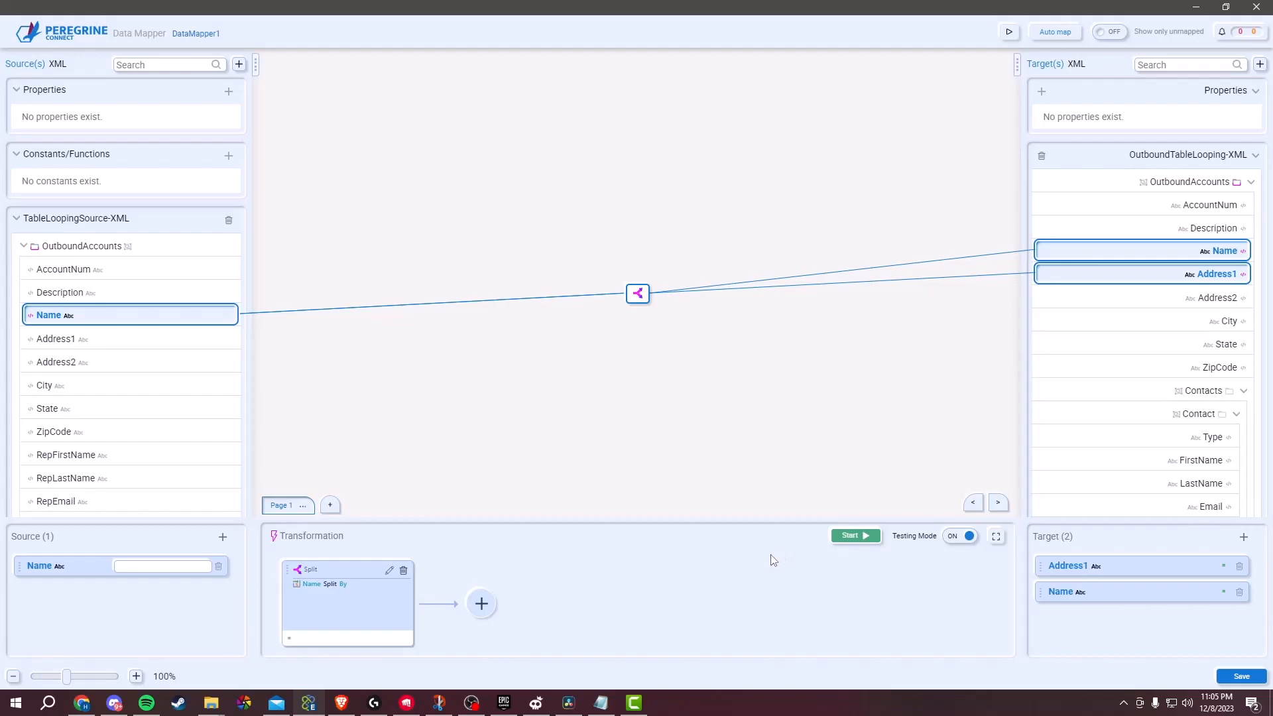
left_click(162, 566)
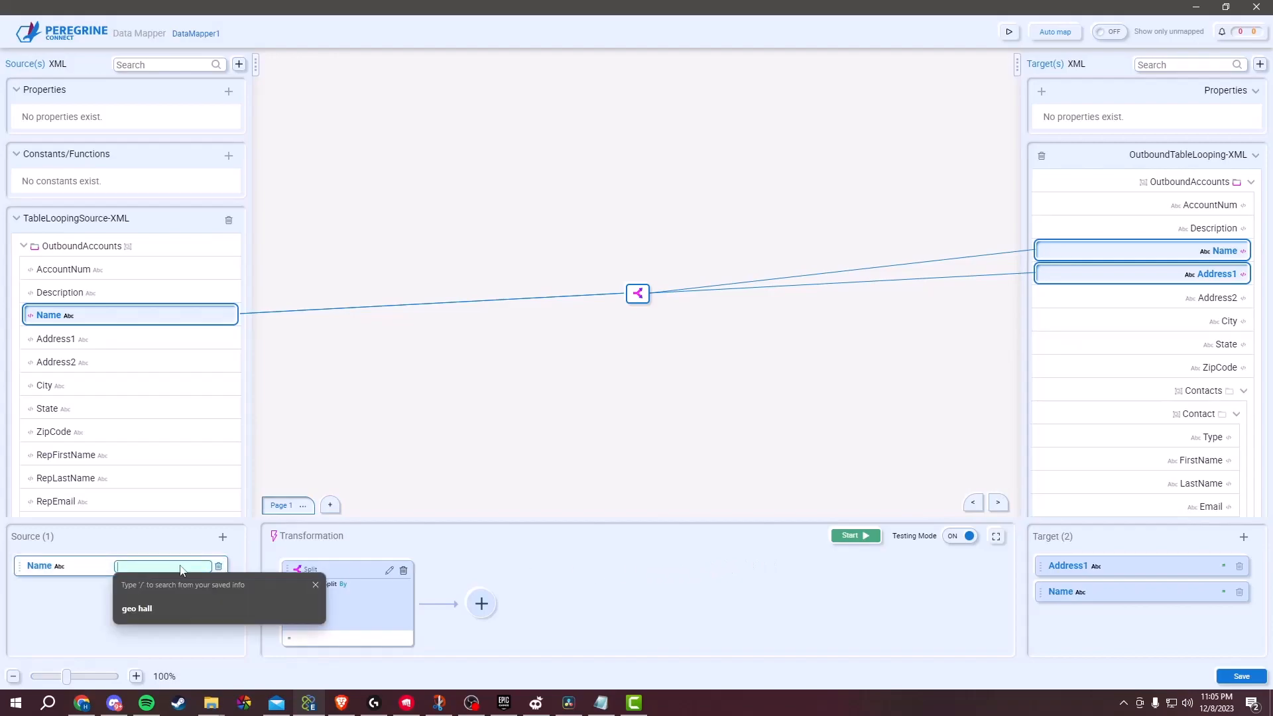
Enter the sample Name value geo,hall and open the Split editor
left_click(137, 608)
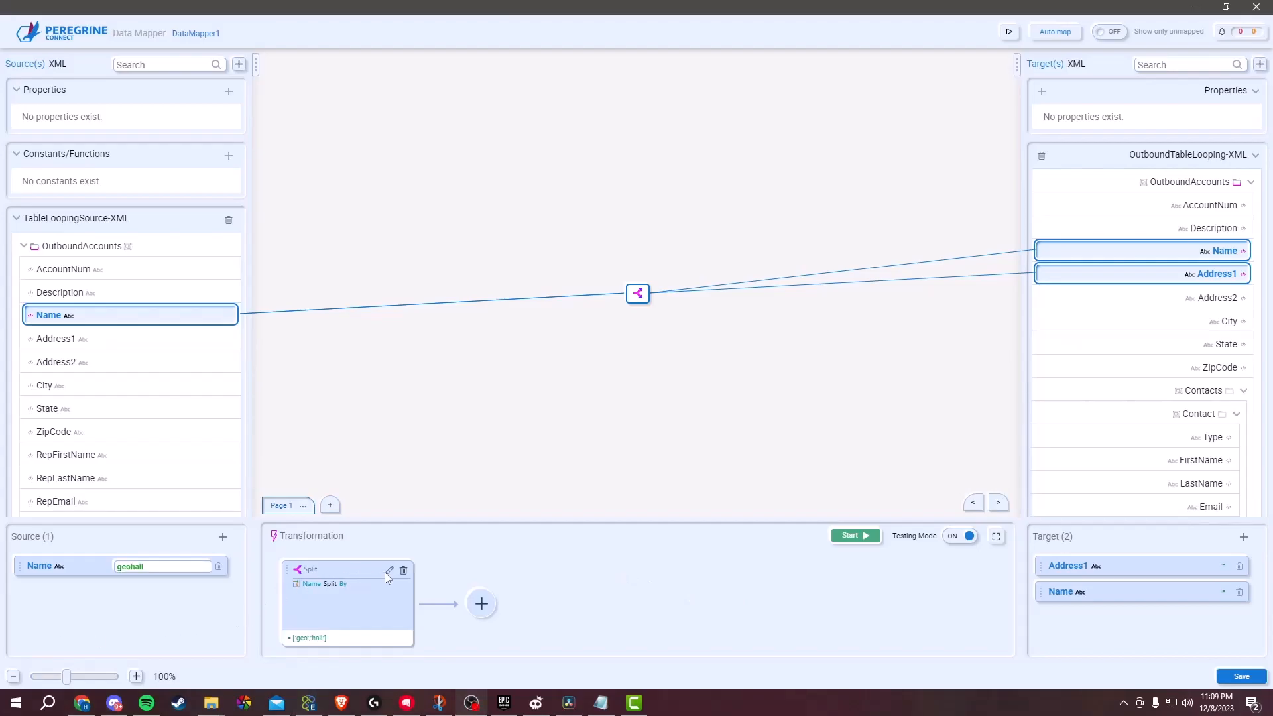
left_click(389, 572)
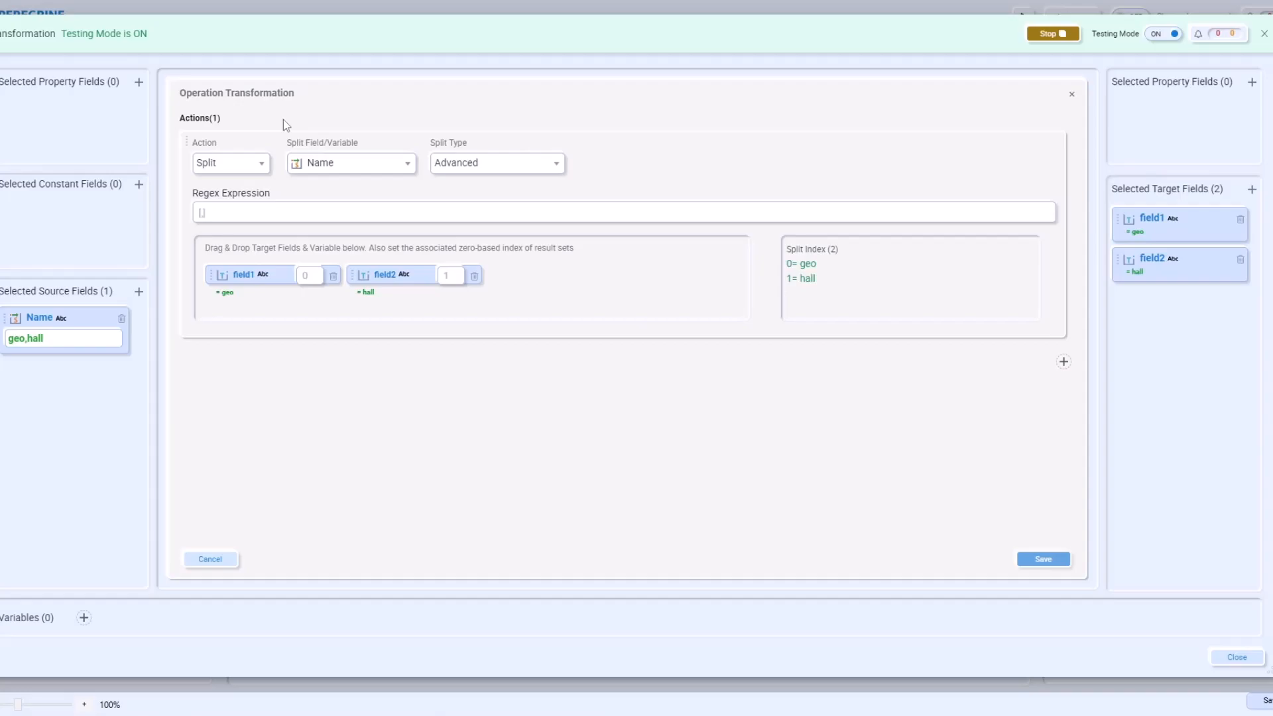
Switch the Split to Simple By Space, save, and test it on geo hall
left_click(1042, 558)
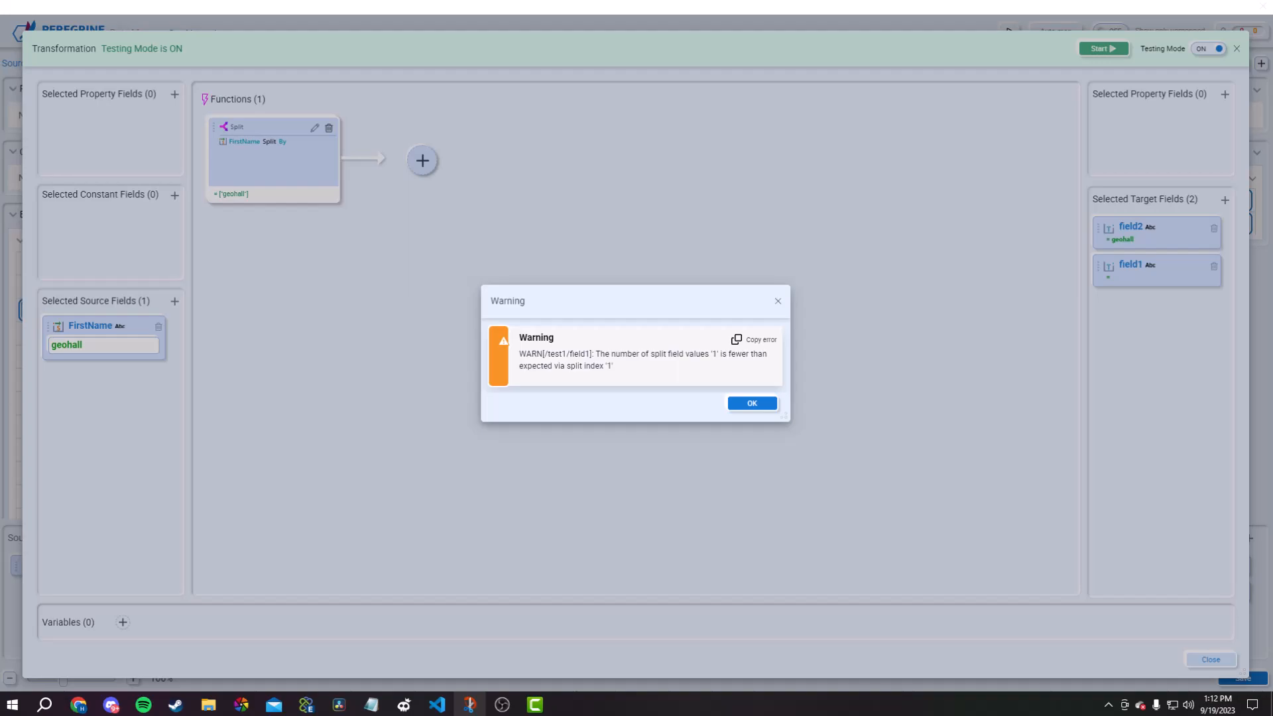
left_click(751, 404)
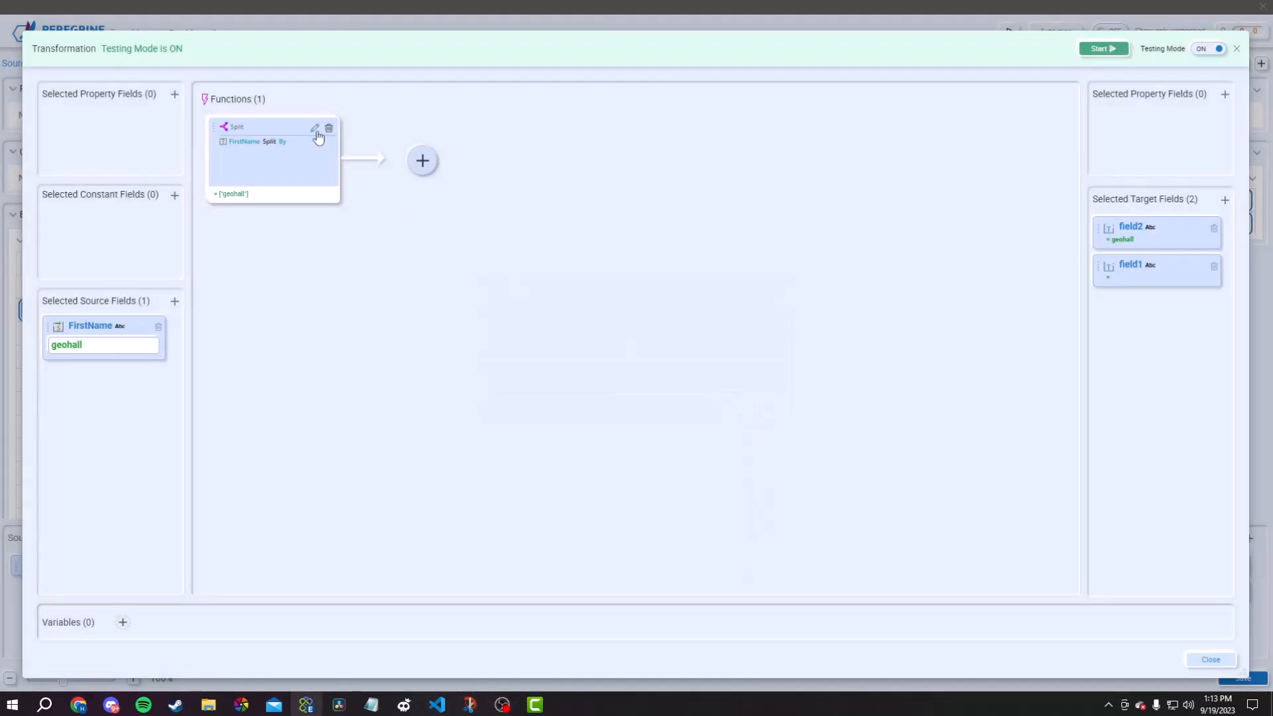
left_click(314, 128)
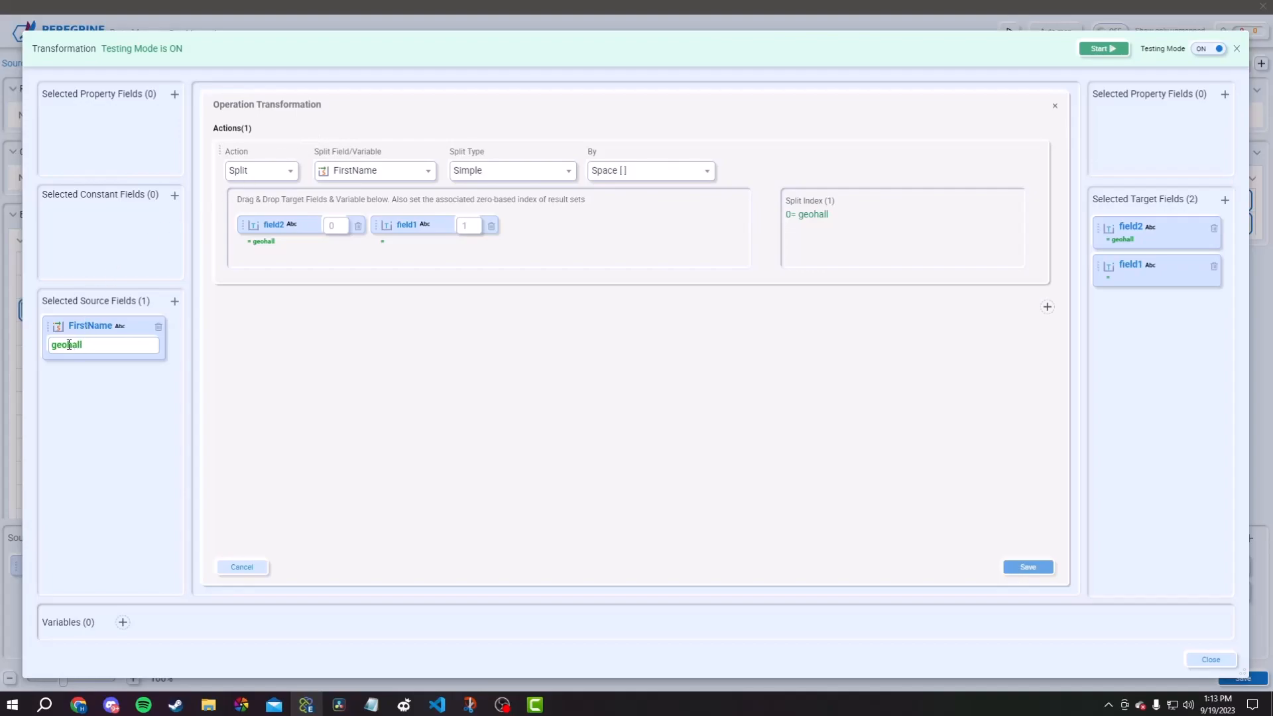
left_click(1208, 48)
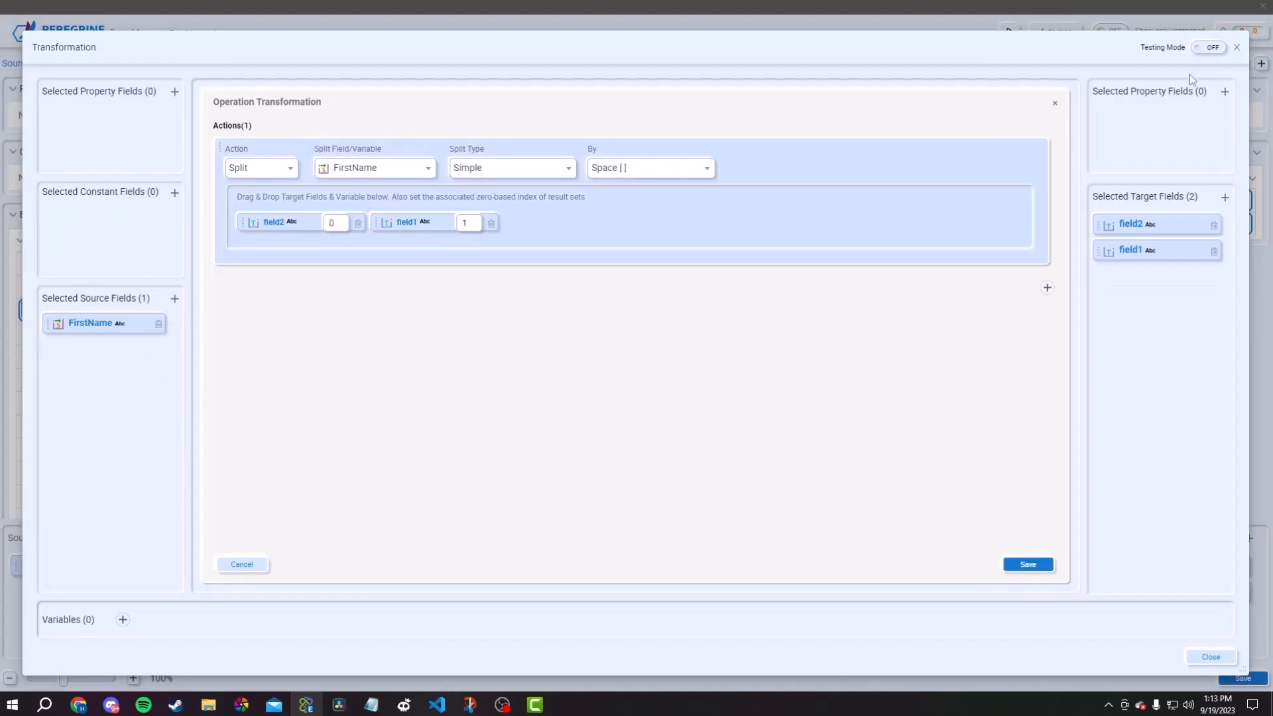
left_click(1027, 565)
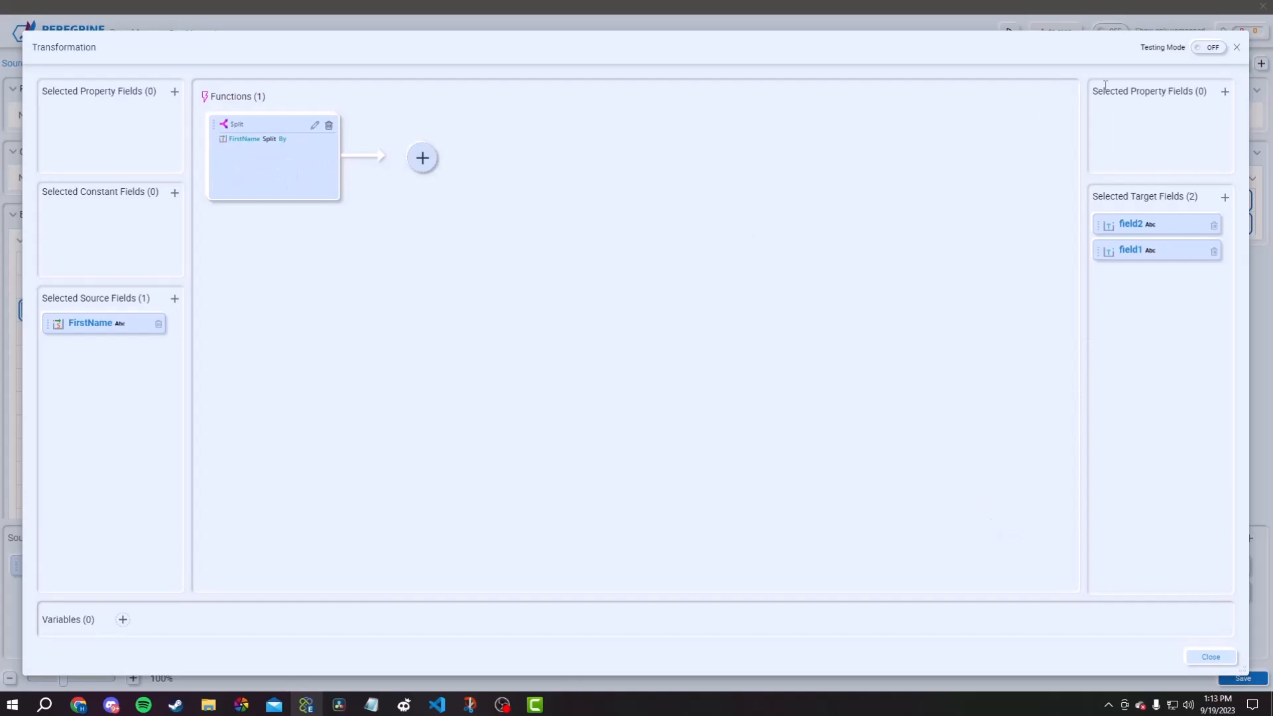
left_click(1209, 49)
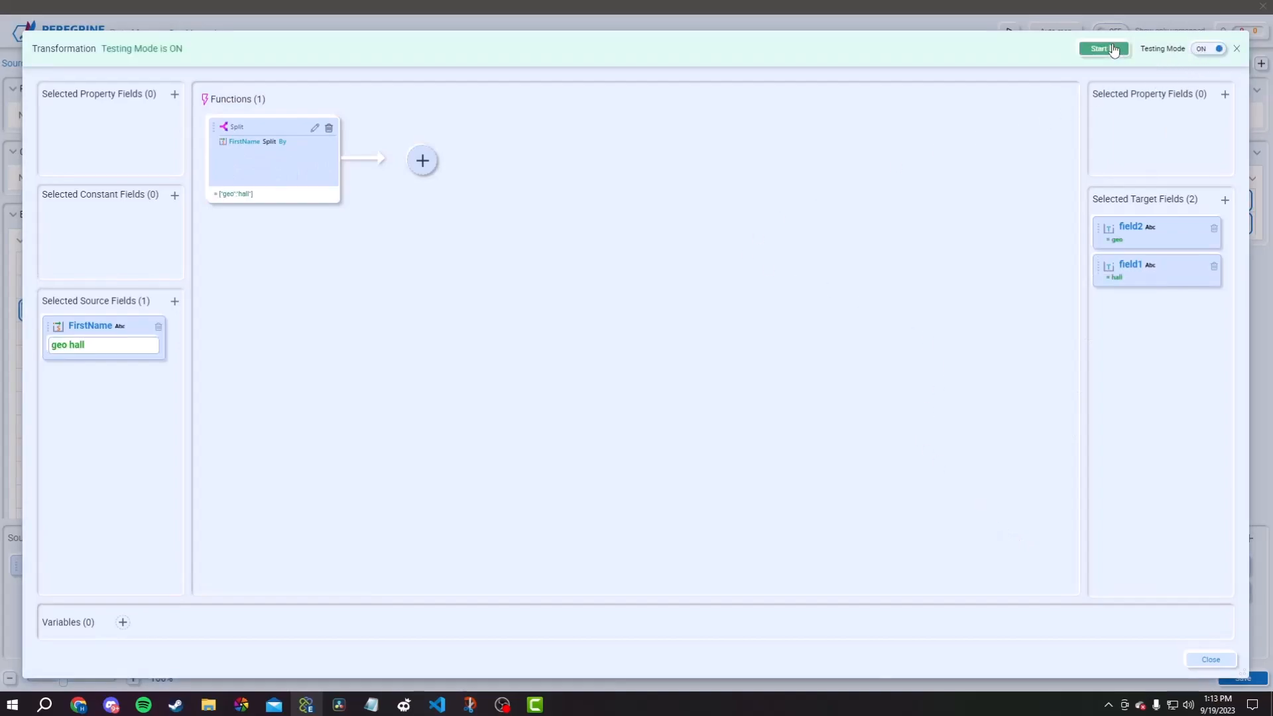
mouse_move(1115, 144)
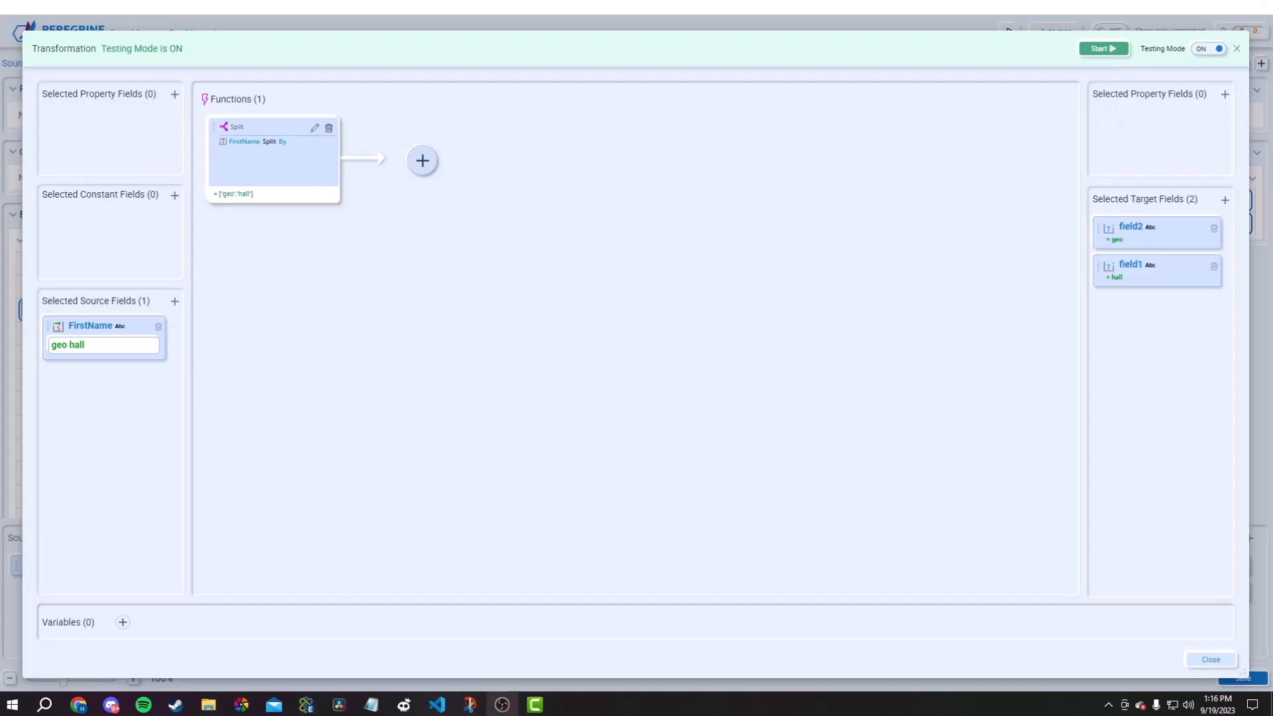
Turn Testing Mode off and close the enlarged Transformation window
left_click(1208, 48)
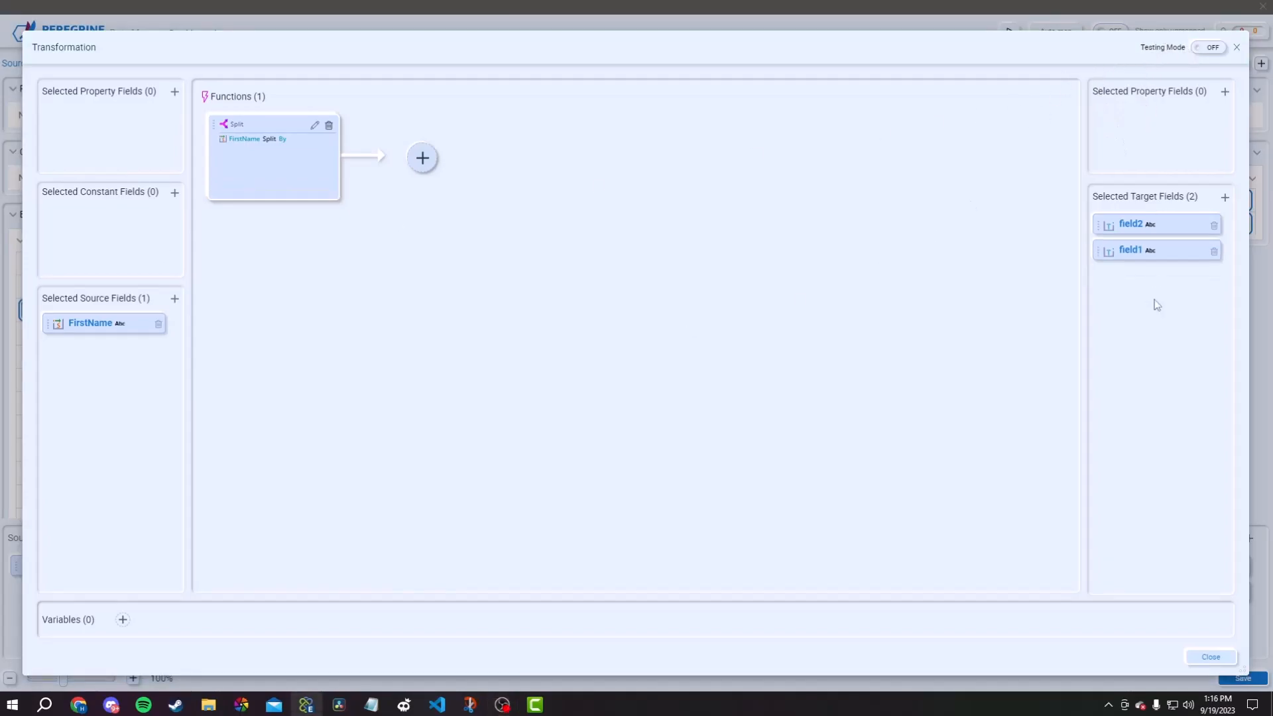
left_click(1211, 656)
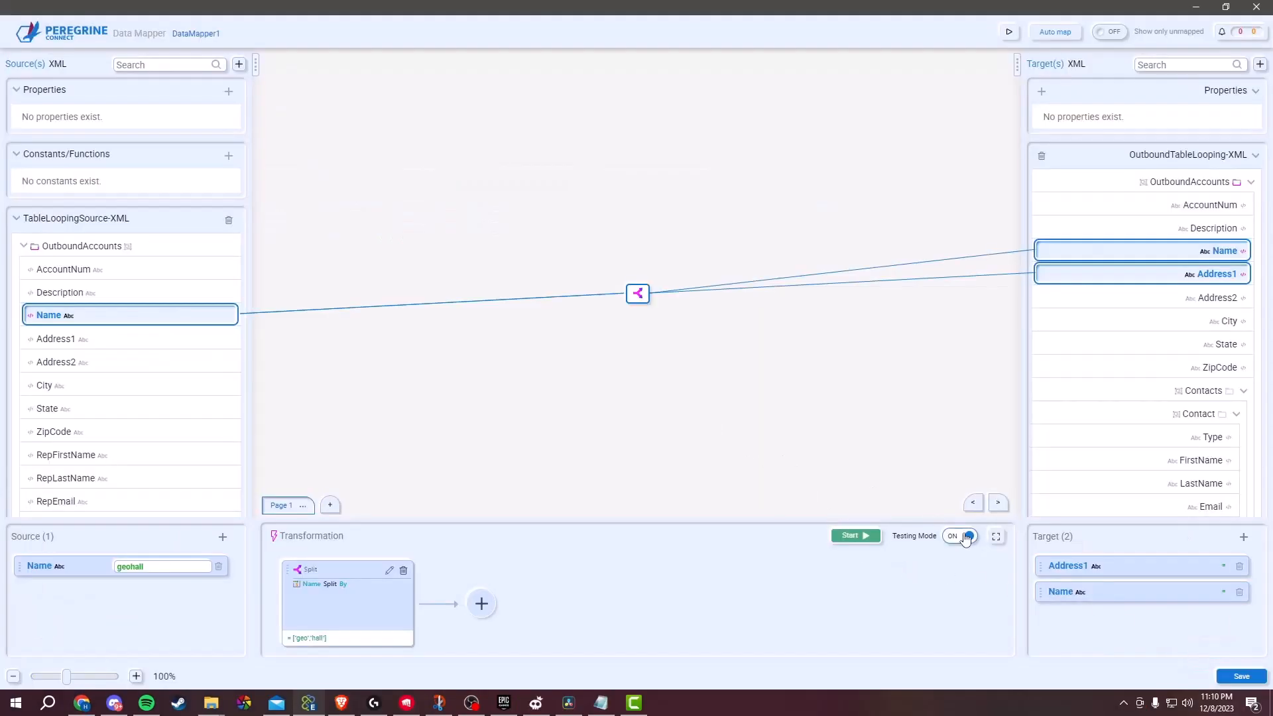
Turn off Testing Mode in the Transformation panel
left_click(962, 536)
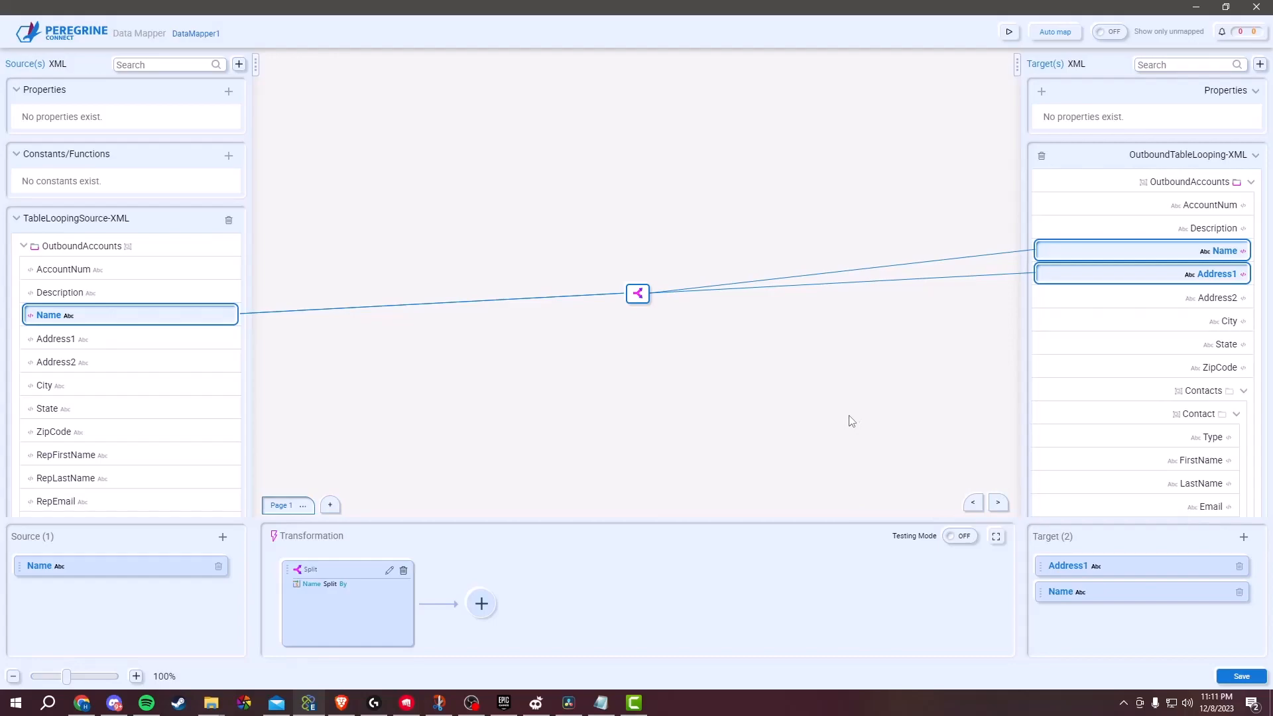
mouse_move(846, 369)
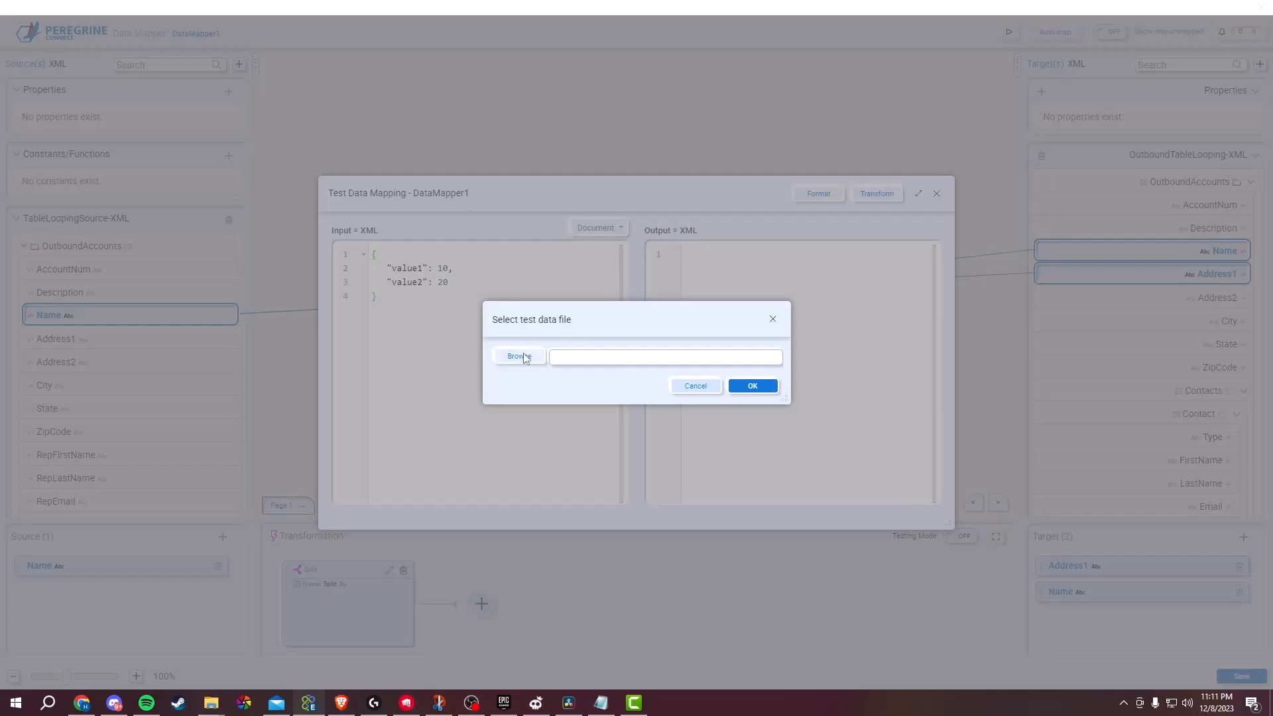
Load the sample accounts XML and transform it, yielding Address1 Pet and Name Store
left_click(518, 355)
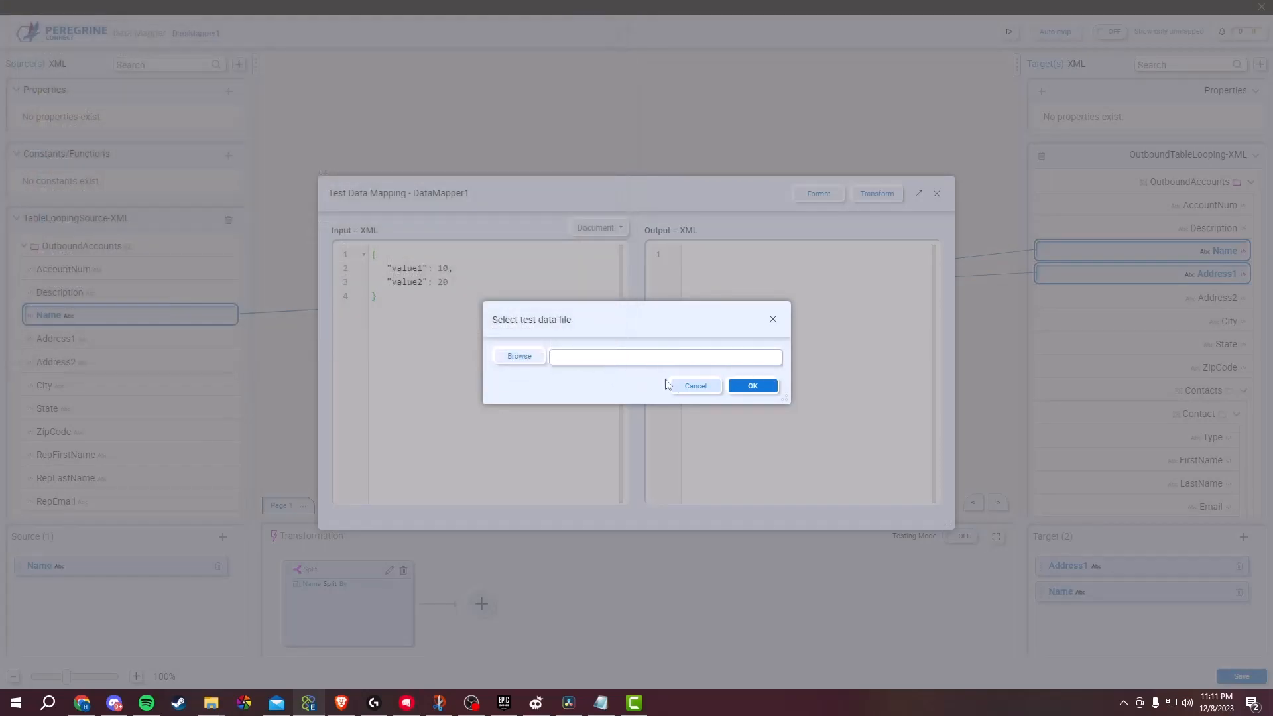
left_click(751, 386)
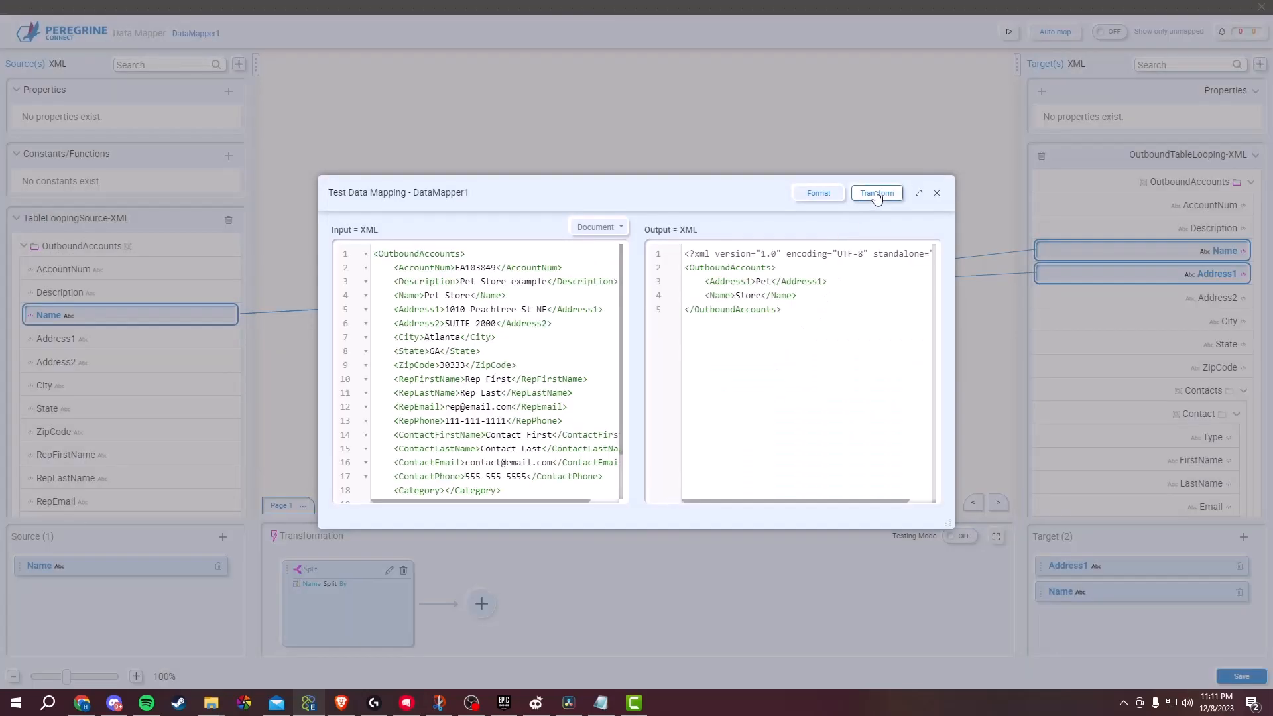